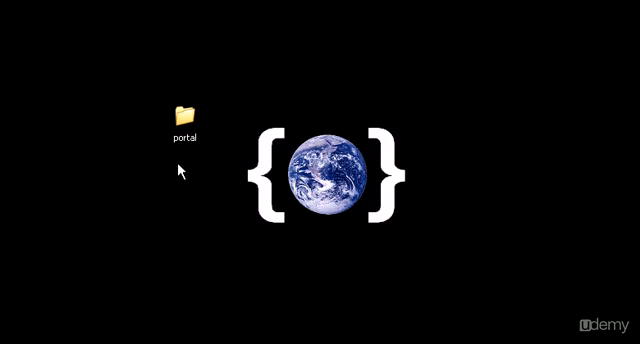
Step: Open the desktop portal folder and open page1.html in Notepad++ for editing
{"action": "double_click", "coordinate": [184, 106]}
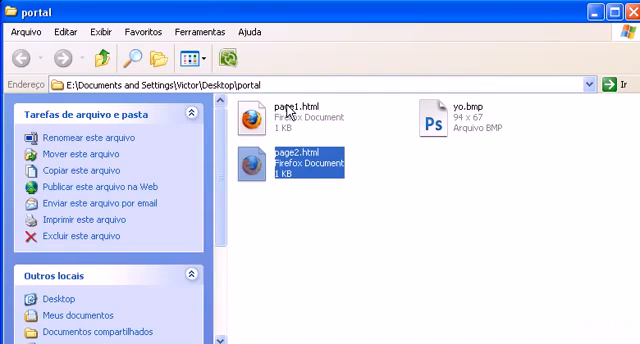
{"action": "mouse_move", "coordinate": [288, 112]}
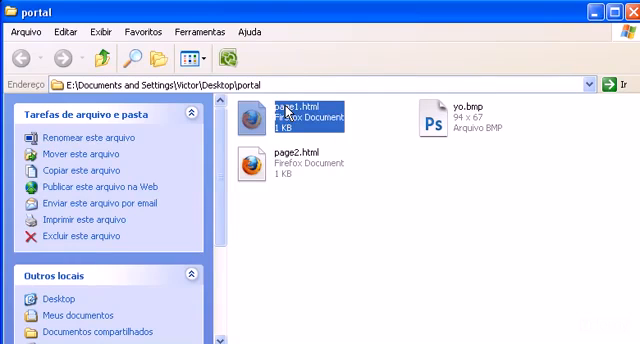
{"action": "mouse_move", "coordinate": [288, 112]}
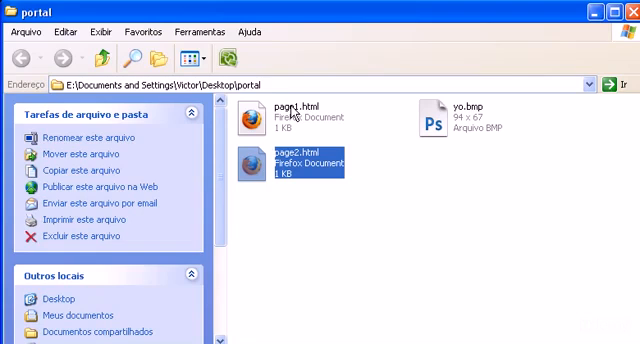
{"action": "mouse_move", "coordinate": [392, 172]}
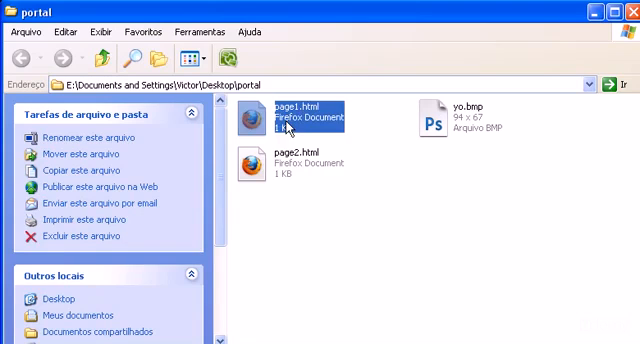
{"action": "right_click", "coordinate": [300, 116]}
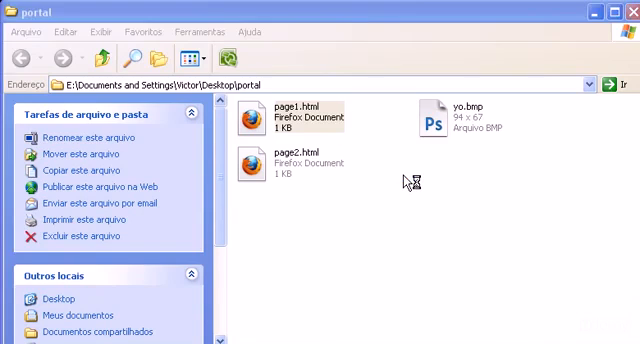
{"action": "double_click", "coordinate": [294, 112]}
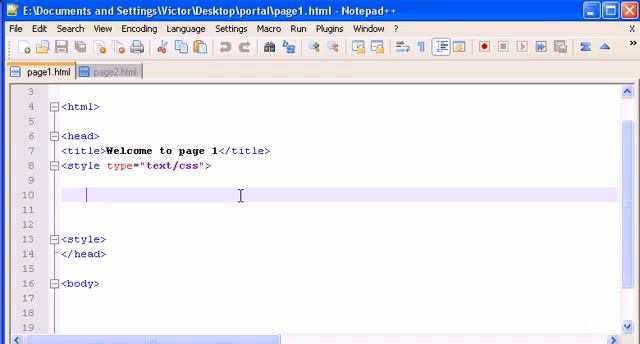
Step: Write a body rule with an empty background-image: url(); declaration inside the style block
{"action": "type", "text": "body"}
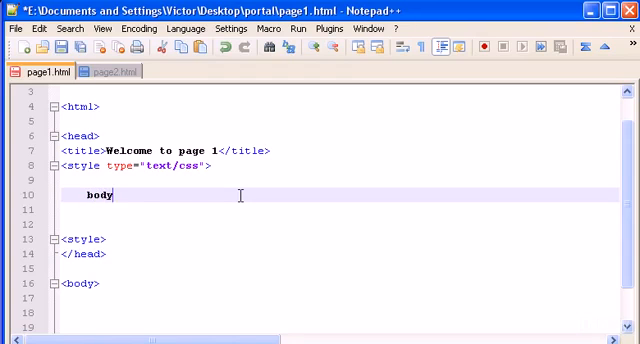
{"action": "type", "text": "\" \""}
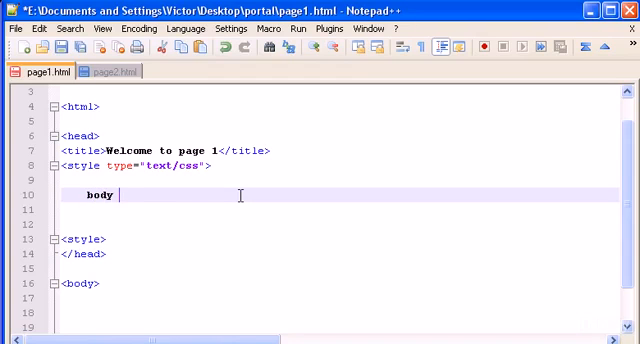
{"action": "type", "text": "{"}
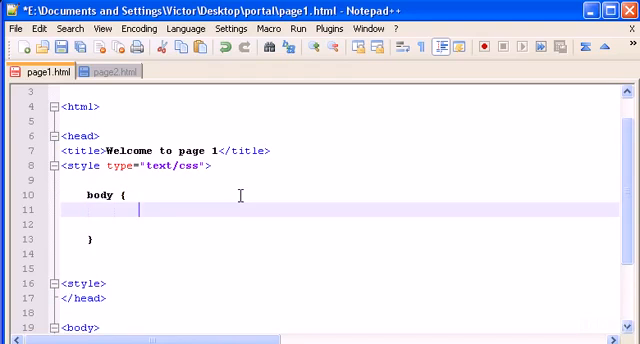
{"action": "type", "text": "back"}
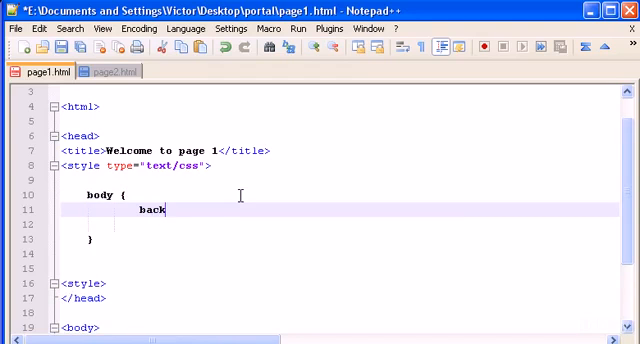
{"action": "type", "text": "ground"}
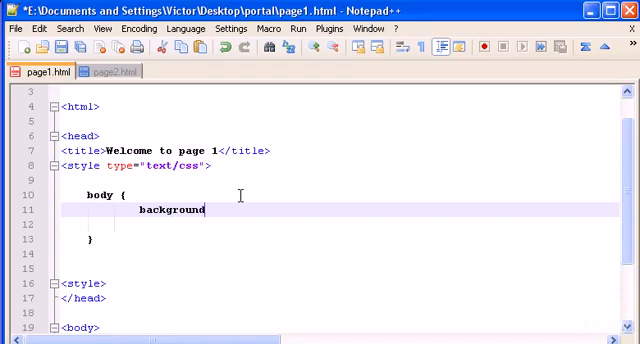
{"action": "type", "text": "-image"}
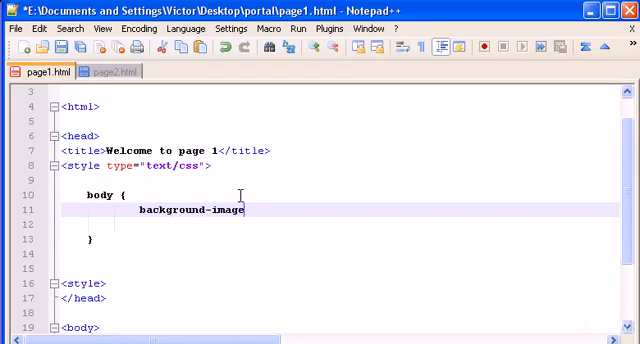
{"action": "type", "text": ":"}
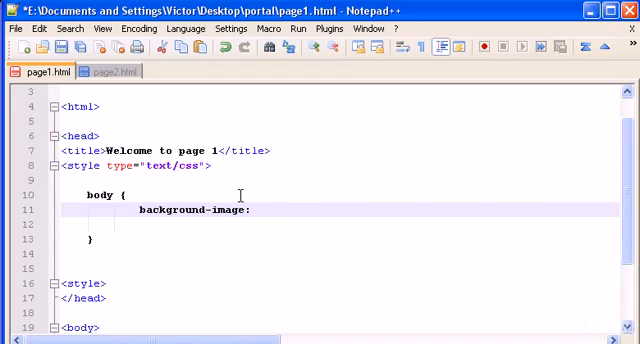
{"action": "type", "text": "url"}
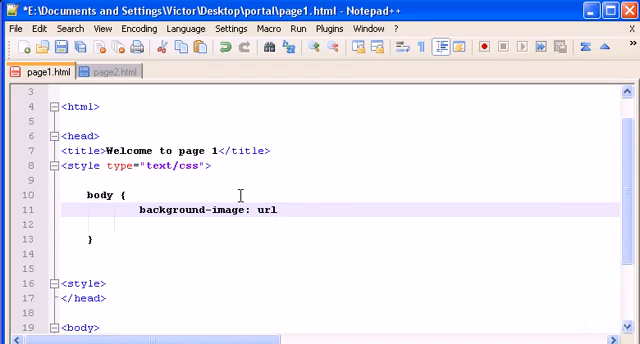
{"action": "type", "text": "();"}
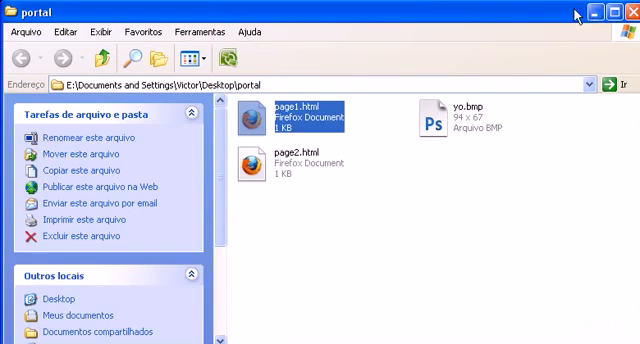
Step: Switch to the portal folder and single out yo.bmp to check its file name
{"action": "left_click", "coordinate": [312, 226]}
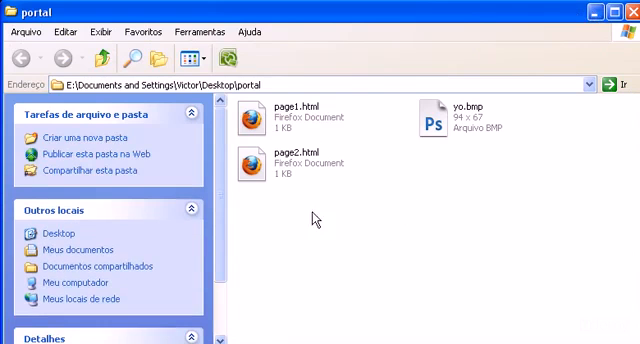
{"action": "mouse_move", "coordinate": [372, 152]}
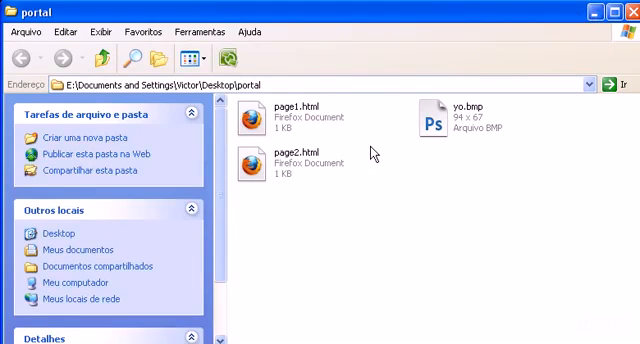
{"action": "mouse_move", "coordinate": [284, 140]}
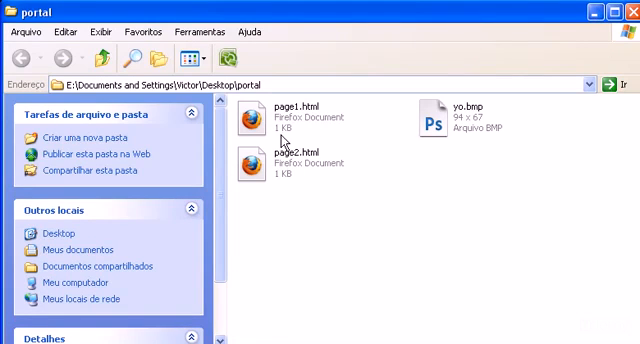
{"action": "mouse_move", "coordinate": [290, 180]}
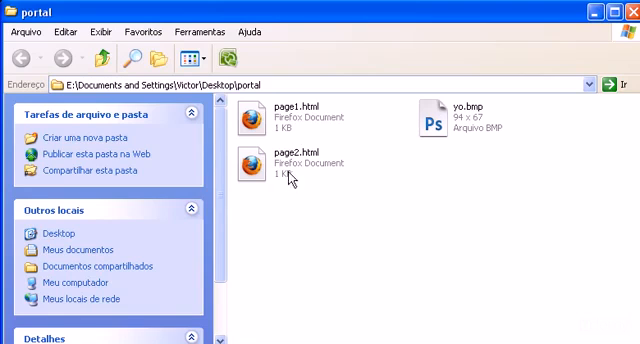
{"action": "left_click", "coordinate": [290, 118]}
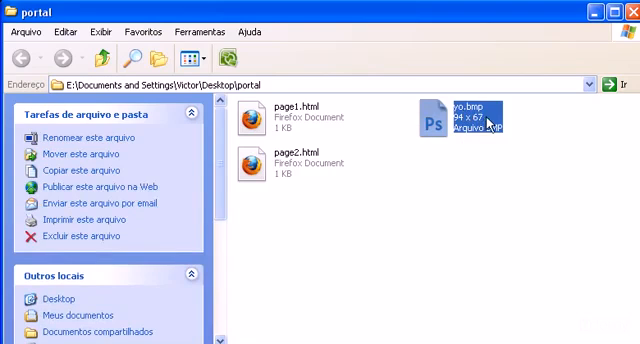
{"action": "mouse_move", "coordinate": [452, 168]}
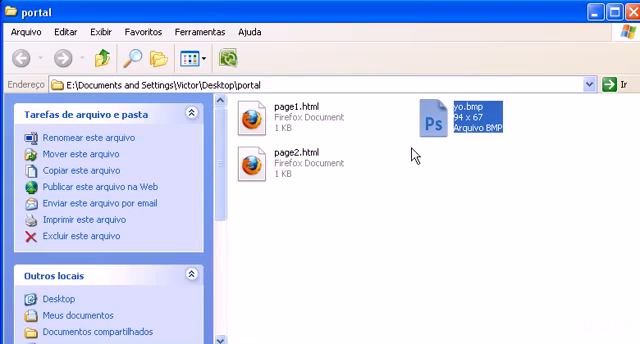
{"action": "mouse_move", "coordinate": [420, 168]}
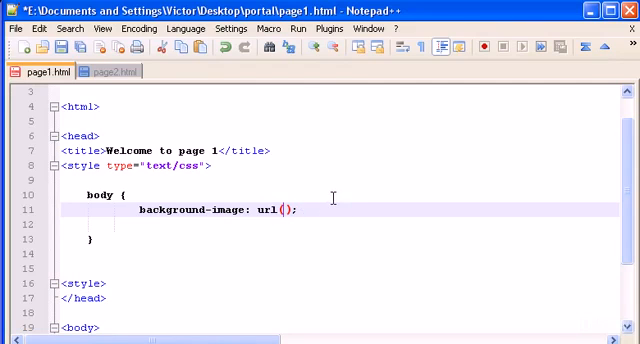
Step: Fill the url() with yo.bmp as the body background image
{"action": "type", "text": "yo.h"}
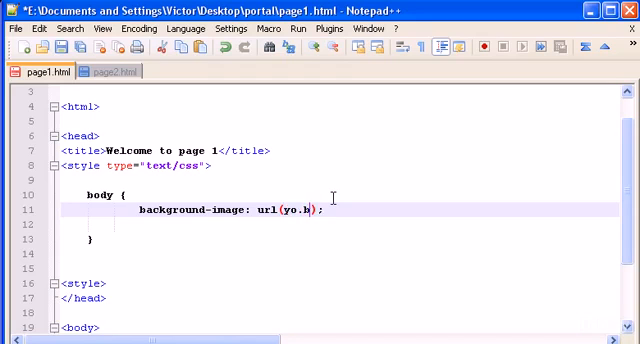
{"action": "type", "text": "mp"}
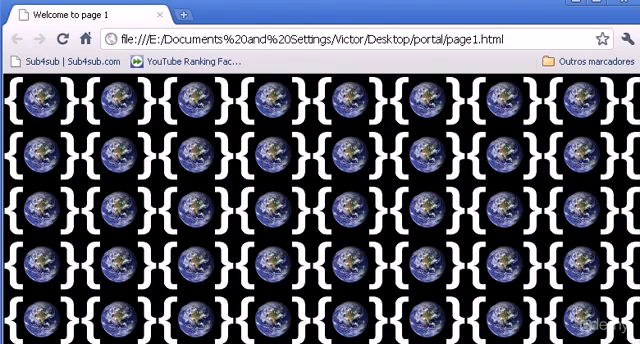
{"action": "mouse_move", "coordinate": [96, 112]}
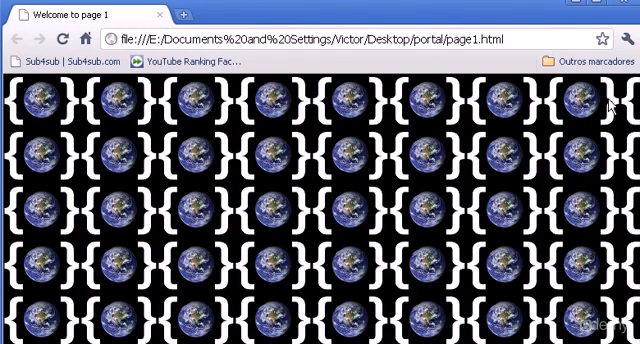
{"action": "mouse_move", "coordinate": [324, 164]}
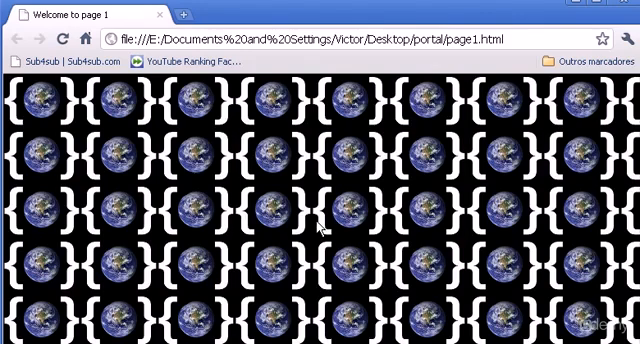
{"action": "mouse_move", "coordinate": [492, 164]}
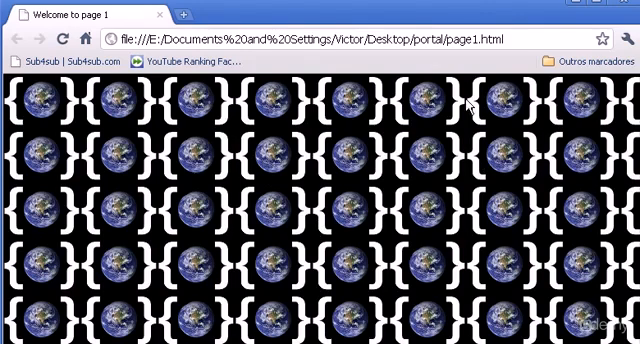
{"action": "mouse_move", "coordinate": [20, 100]}
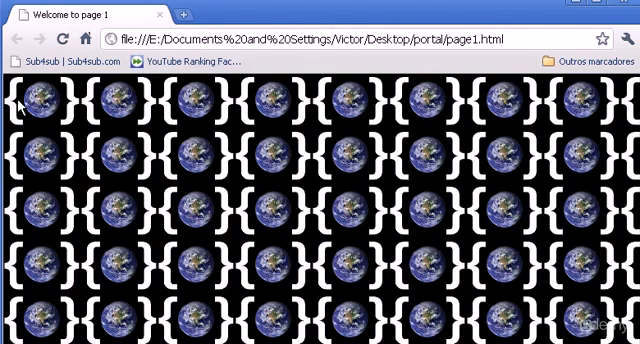
{"action": "mouse_move", "coordinate": [36, 136]}
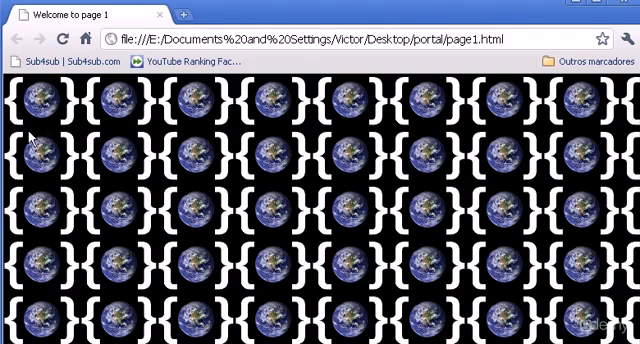
{"action": "mouse_move", "coordinate": [56, 132]}
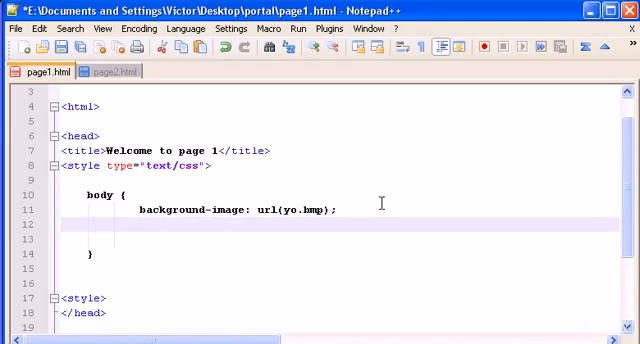
Step: Add background-repeat: no-repeat; below the background-image declaration
{"action": "type", "text": "bac"}
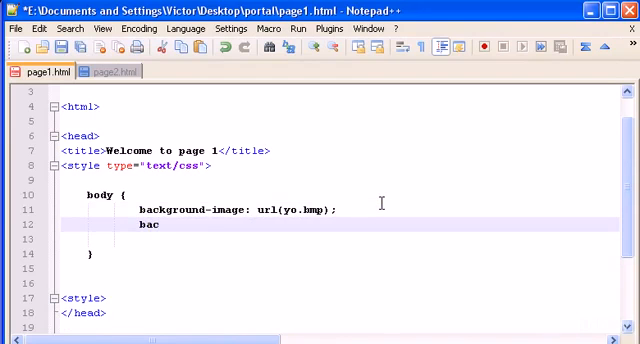
{"action": "type", "text": "kgour"}
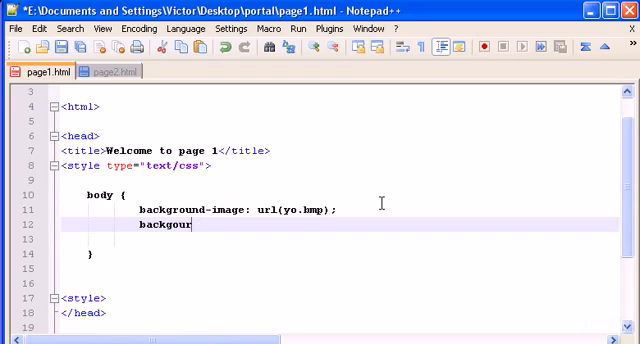
{"action": "type", "text": "nd"}
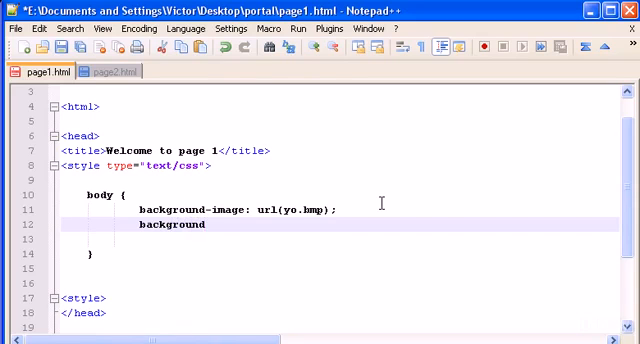
{"action": "type", "text": "-"}
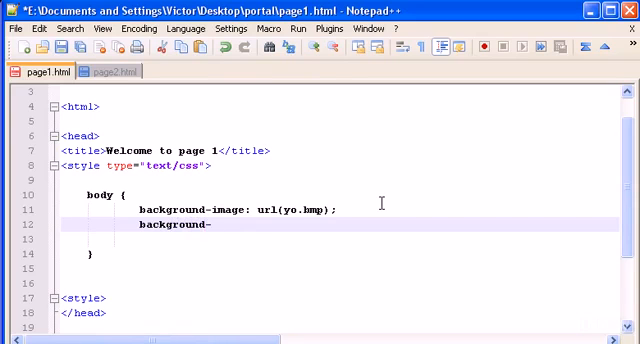
{"action": "type", "text": "repeat"}
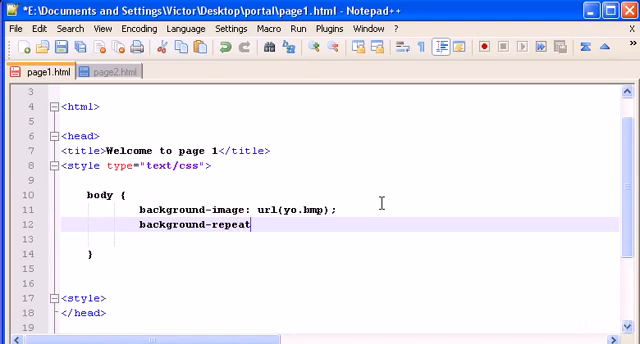
{"action": "type", "text": ":"}
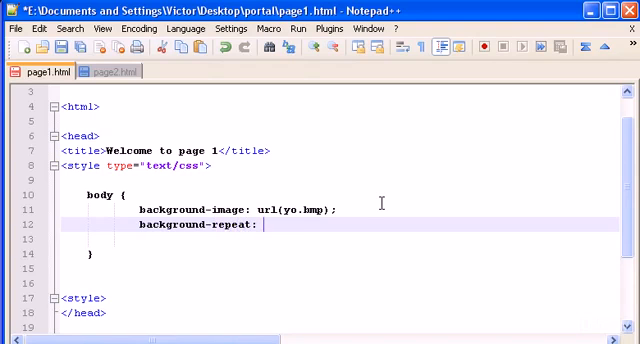
{"action": "type", "text": "no-"}
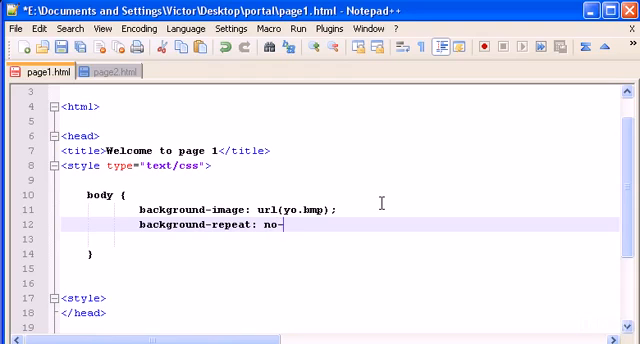
{"action": "type", "text": "repe"}
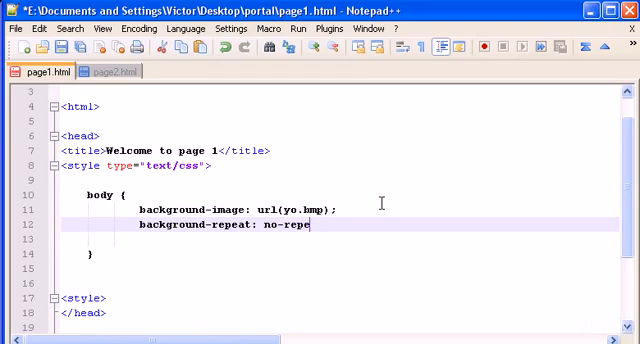
{"action": "type", "text": "at;"}
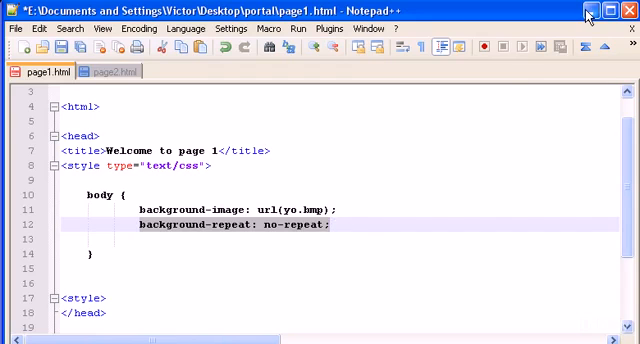
{"action": "mouse_move", "coordinate": [592, 8]}
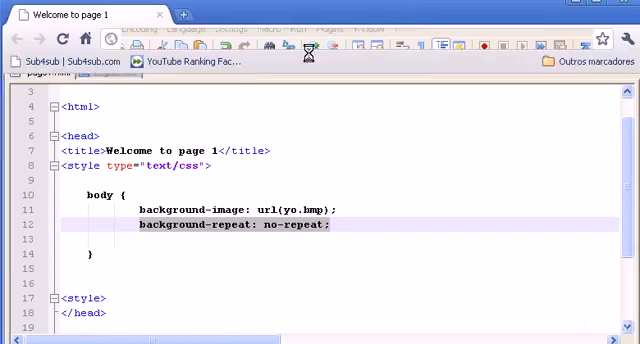
Step: Reload page1.html in Chrome to preview the no-repeat change
{"action": "left_click", "coordinate": [60, 40]}
{"action": "type", "text": "b"}
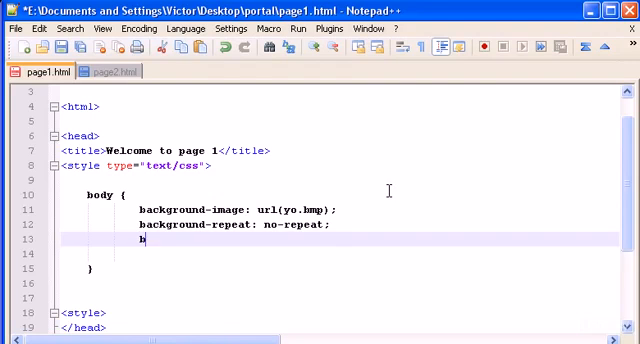
Step: Add background-position: 50px 50px; to the body rule
{"action": "type", "text": "ackgroun"}
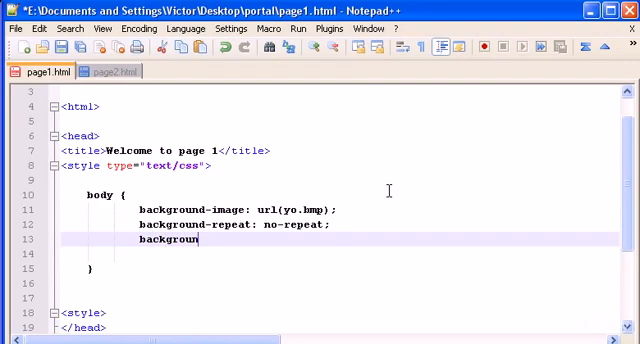
{"action": "type", "text": "d"}
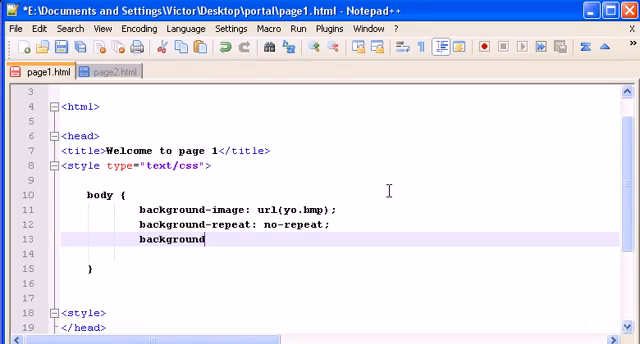
{"action": "type", "text": "-position"}
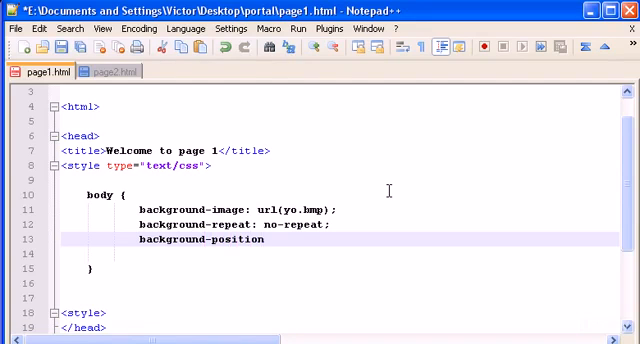
{"action": "type", "text": ": 5"}
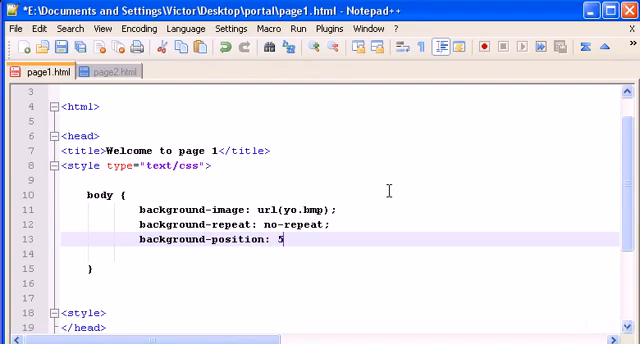
{"action": "type", "text": "0px"}
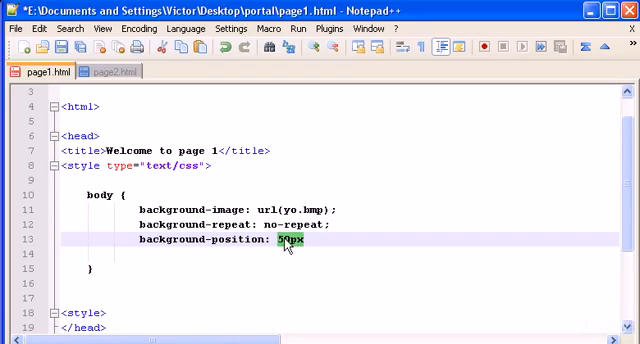
{"action": "left_click", "coordinate": [428, 236]}
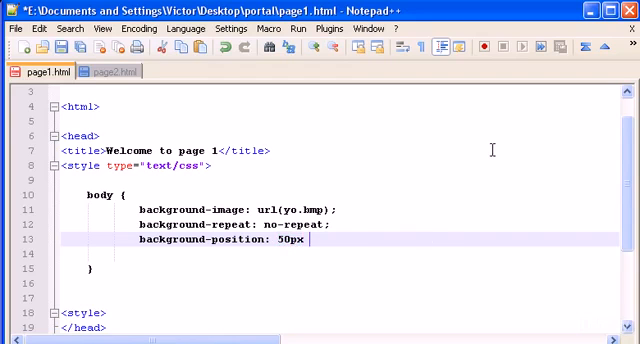
{"action": "type", "text": "50px"}
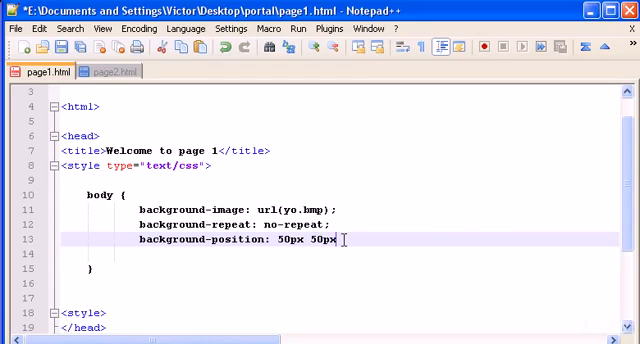
{"action": "type", "text": ";"}
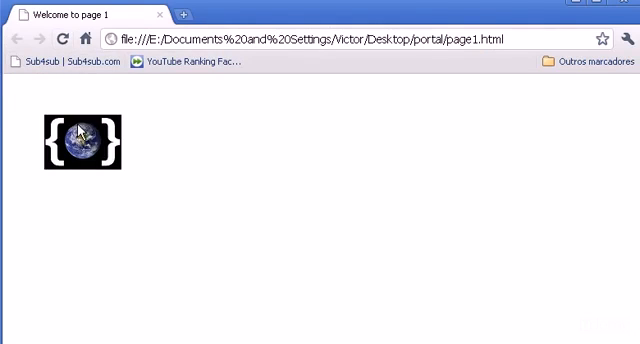
{"action": "mouse_move", "coordinate": [14, 144]}
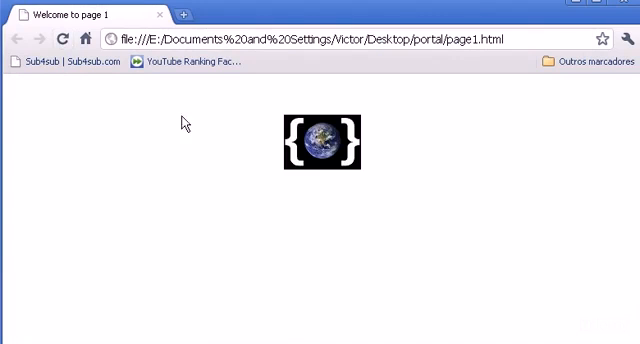
{"action": "mouse_move", "coordinate": [538, 136]}
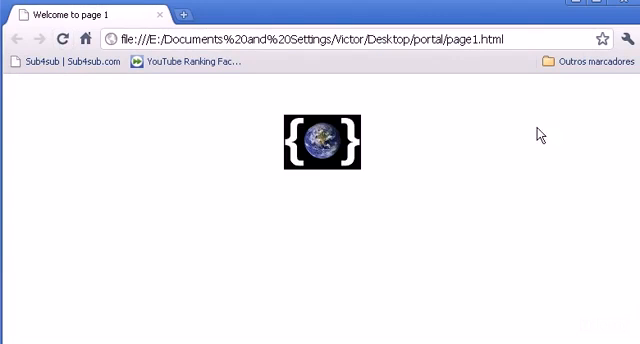
{"action": "mouse_move", "coordinate": [272, 160]}
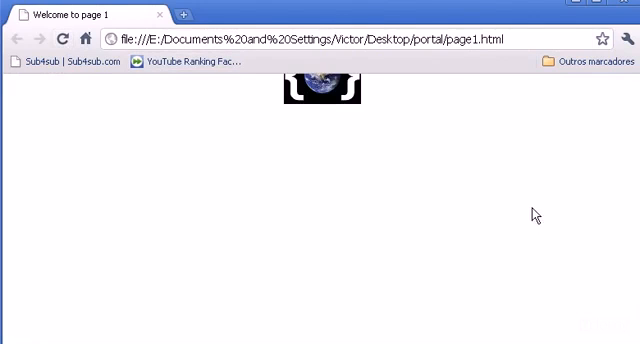
{"action": "mouse_move", "coordinate": [284, 102]}
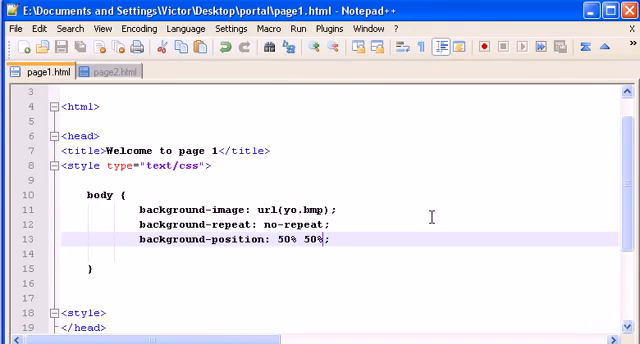
Step: Finish the 50% 50px position value and select the 50px vertical offset
{"action": "type", "text": "px"}
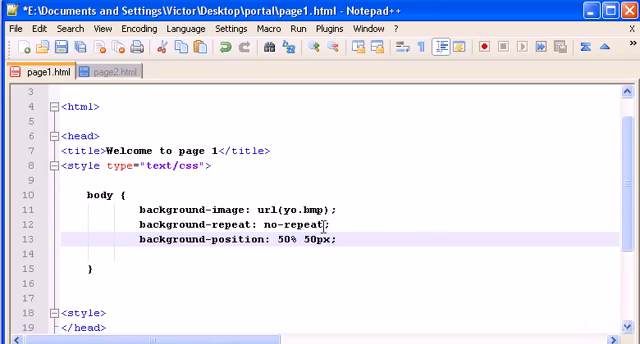
{"action": "double_click", "coordinate": [316, 240]}
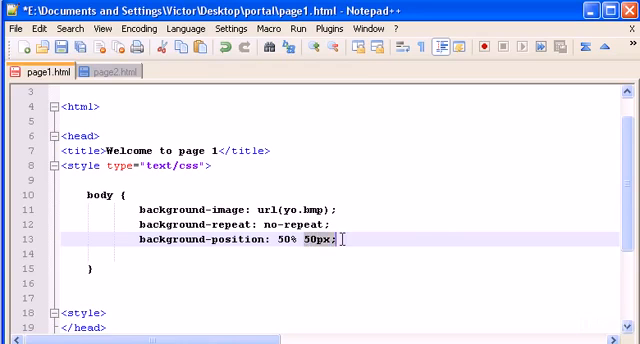
{"action": "scroll", "scroll_direction": "down", "scroll_amount": 3}
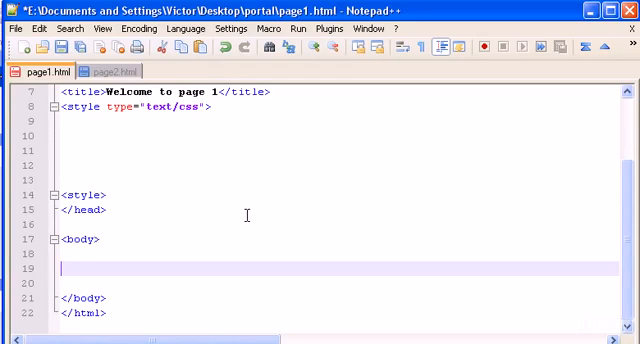
Step: Write <h1>My title</h1> inside the page body
{"action": "type", "text": "<h1>"}
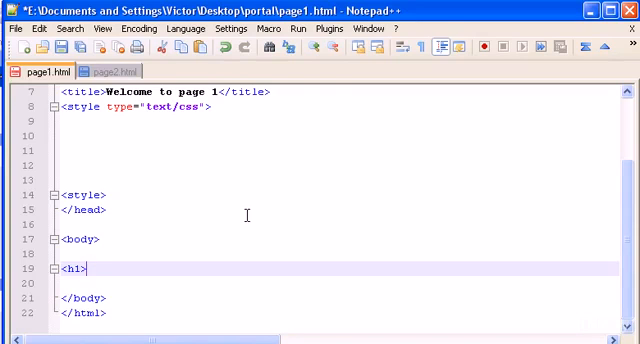
{"action": "type", "text": "My title"}
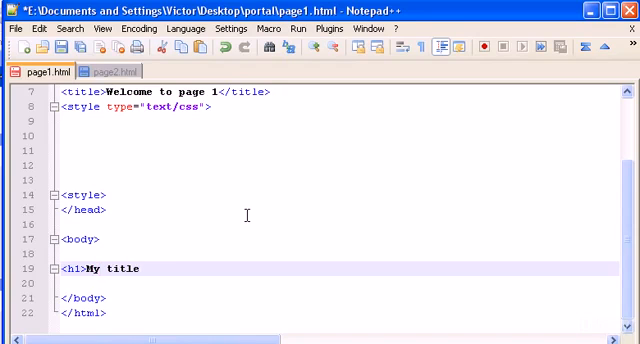
{"action": "type", "text": "</h1>"}
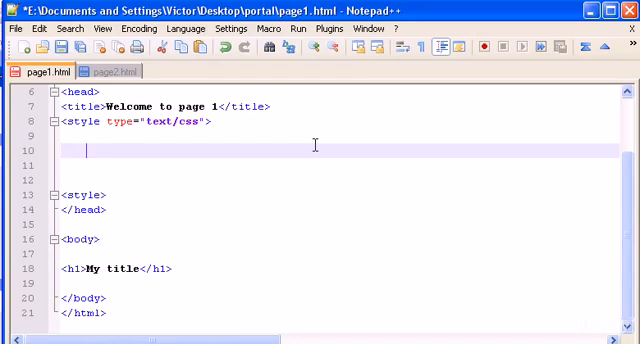
Step: Create an h1 rule with background-color: red in the style block
{"action": "type", "text": "h1"}
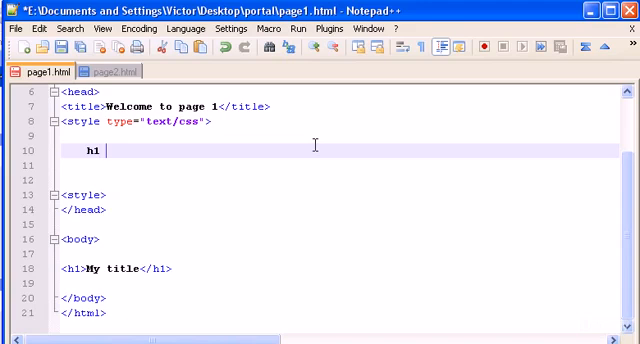
{"action": "type", "text": "{}"}
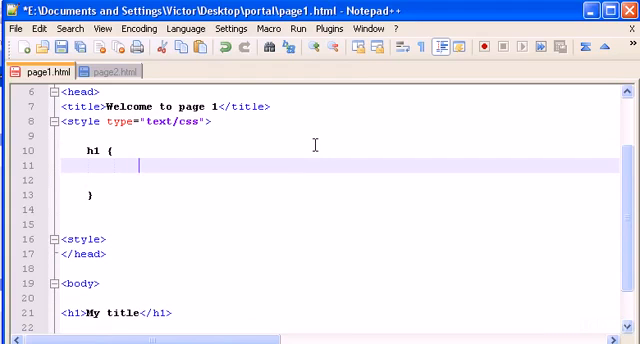
{"action": "mouse_move", "coordinate": [418, 234]}
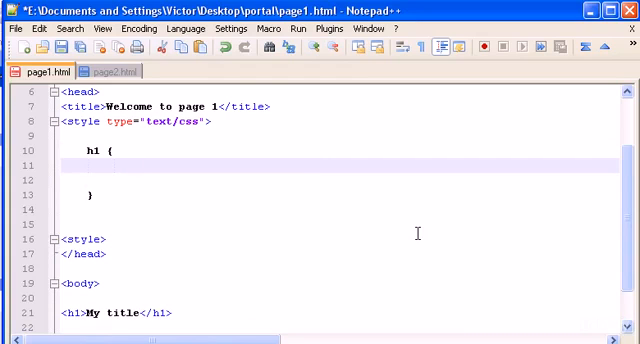
{"action": "type", "text": "backgrou"}
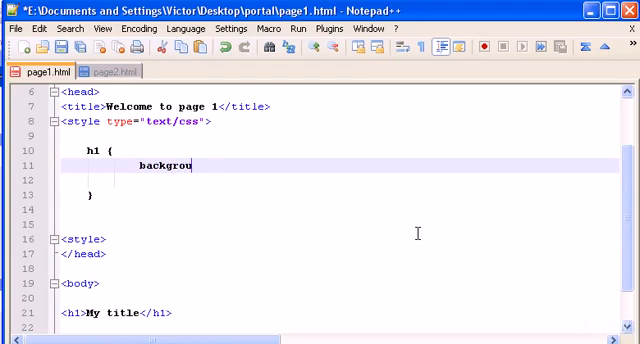
{"action": "type", "text": "nd-col"}
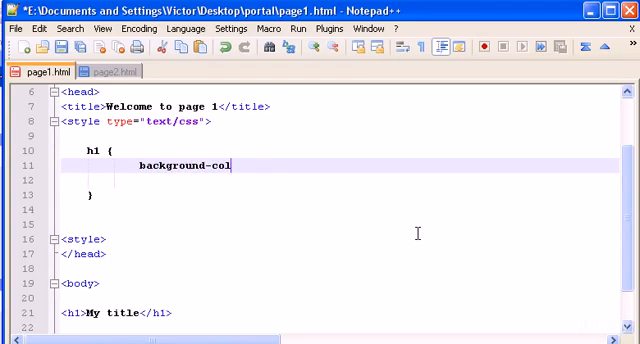
{"action": "type", "text": "or: re"}
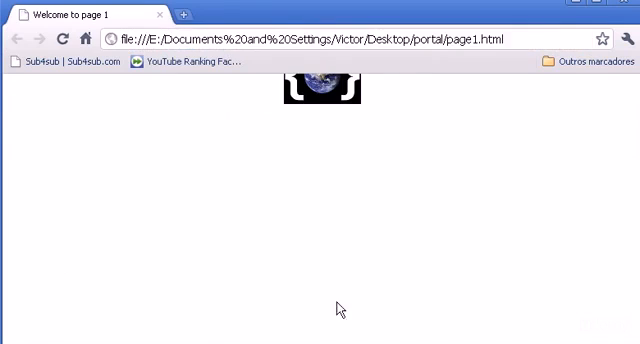
Step: Reload page1.html in Chrome so 'My title' shows on the red background band
{"action": "left_click", "coordinate": [62, 40]}
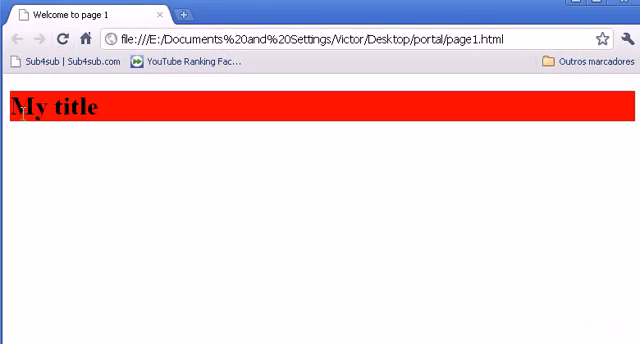
{"action": "mouse_move", "coordinate": [536, 116]}
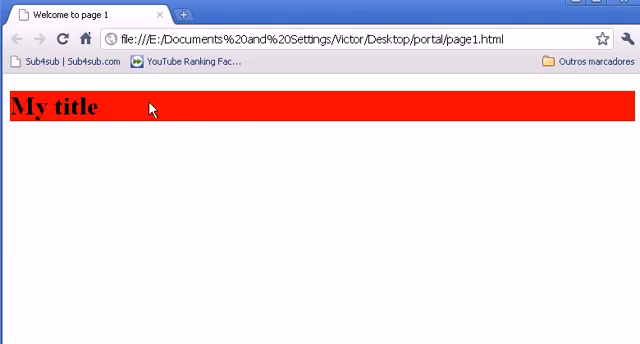
{"action": "mouse_move", "coordinate": [584, 112]}
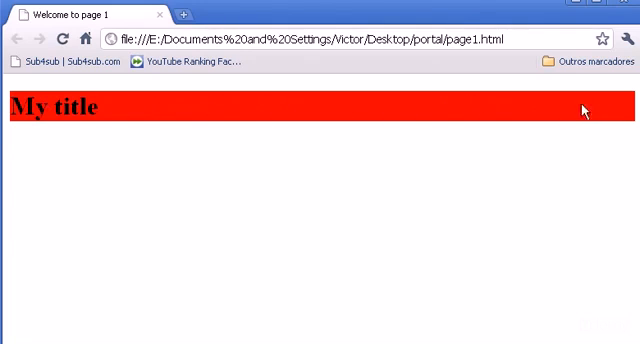
{"action": "mouse_move", "coordinate": [408, 112]}
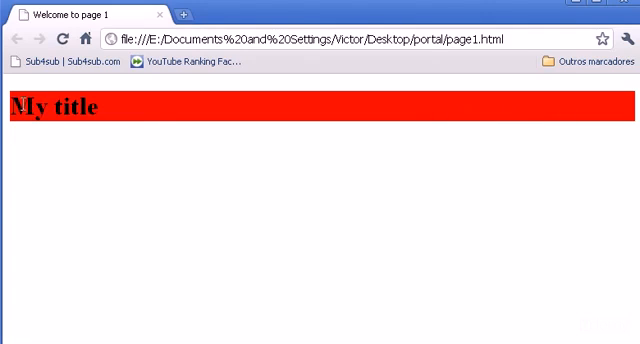
{"action": "mouse_move", "coordinate": [12, 112]}
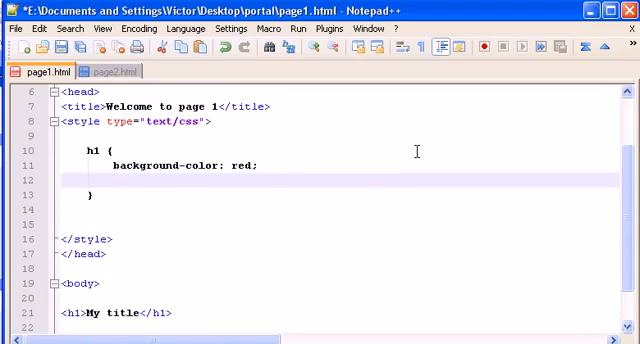
Step: Add the declaration padding: 1px to the h1 rule under the red background
{"action": "type", "text": "padding"}
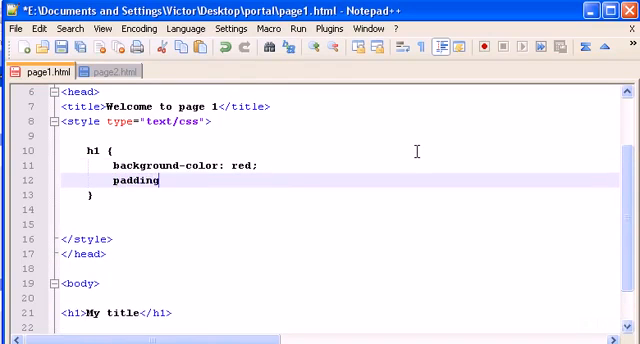
{"action": "type", "text": ":"}
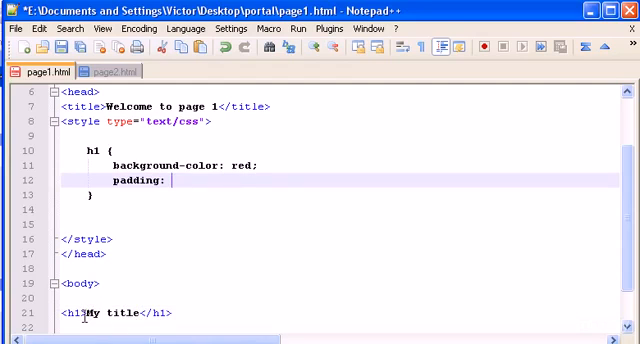
{"action": "type", "text": "1"}
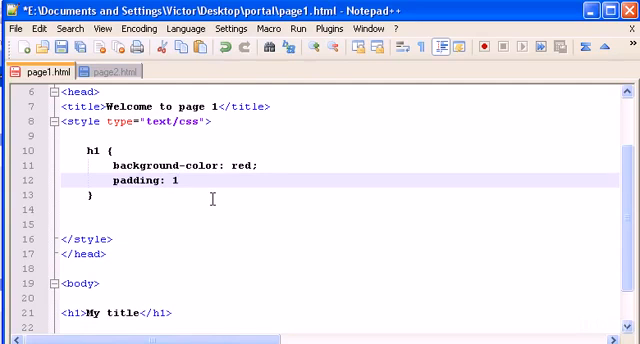
{"action": "type", "text": "px"}
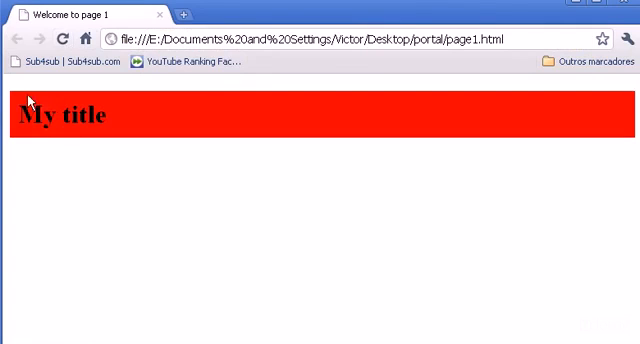
{"action": "mouse_move", "coordinate": [22, 102]}
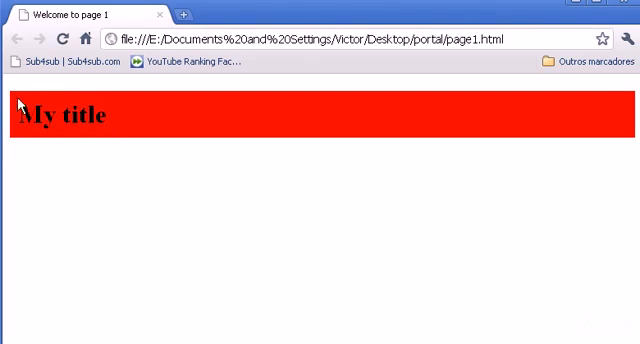
{"action": "mouse_move", "coordinate": [76, 124]}
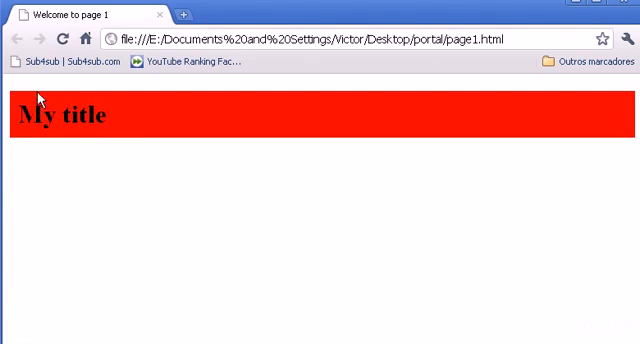
{"action": "mouse_move", "coordinate": [20, 116]}
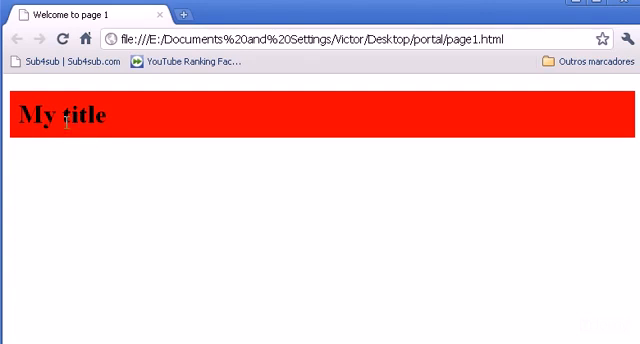
{"action": "mouse_move", "coordinate": [150, 122]}
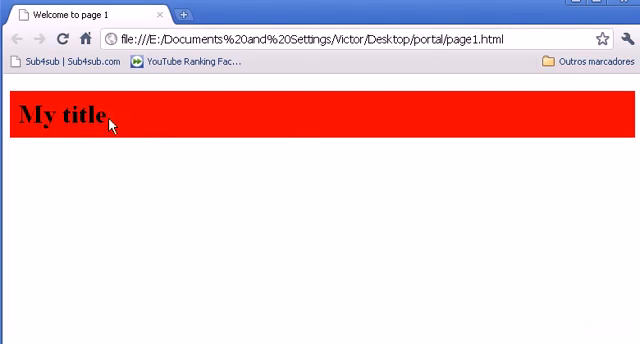
{"action": "mouse_move", "coordinate": [130, 124]}
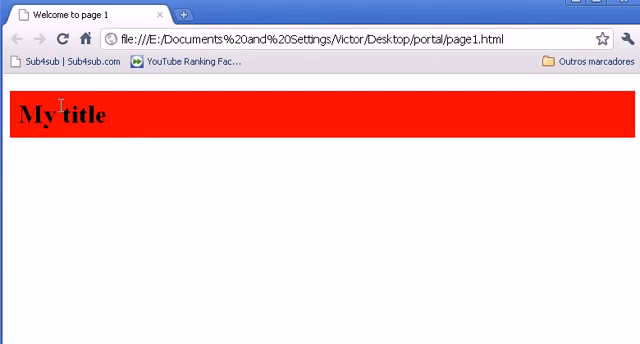
{"action": "mouse_move", "coordinate": [56, 140]}
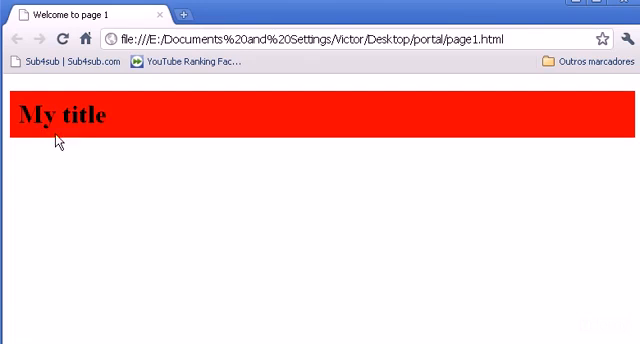
{"action": "mouse_move", "coordinate": [108, 110]}
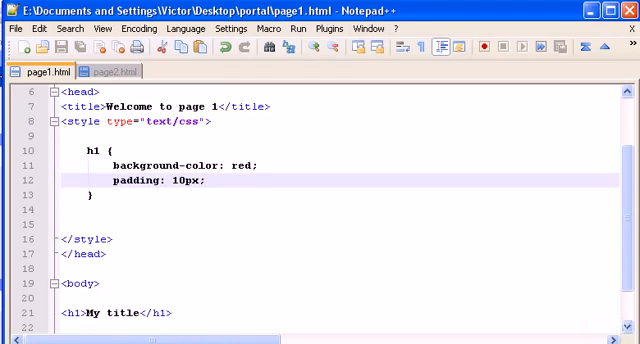
Step: Place the cursor on the padding value in the h1 rule to change it to 10px
{"action": "left_click", "coordinate": [244, 182]}
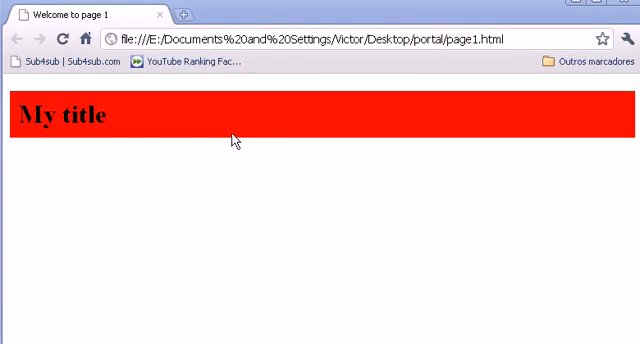
{"action": "mouse_move", "coordinate": [128, 124]}
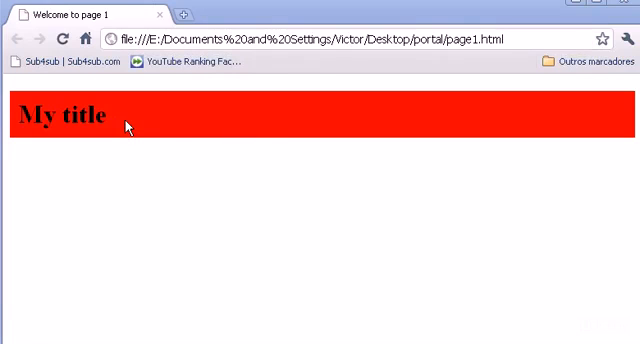
{"action": "mouse_move", "coordinate": [128, 128]}
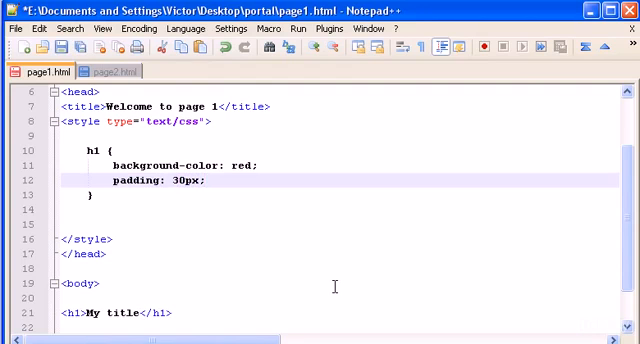
Step: Save page1.html with the h1 padding raised to 30px
{"action": "key", "text": "ctrl+s"}
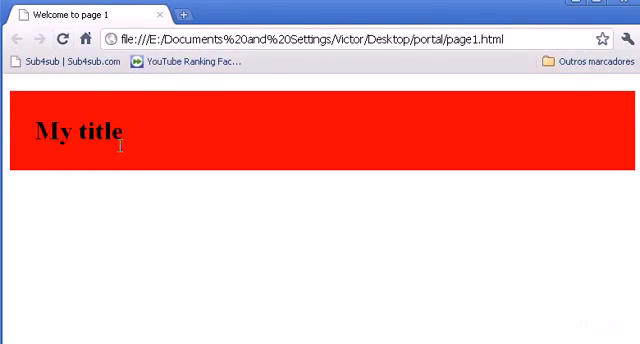
{"action": "mouse_move", "coordinate": [276, 216]}
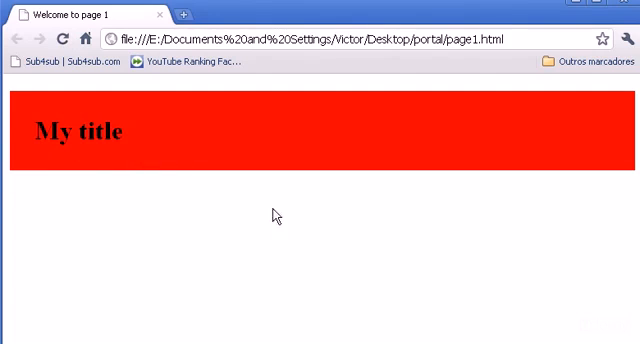
{"action": "mouse_move", "coordinate": [116, 138]}
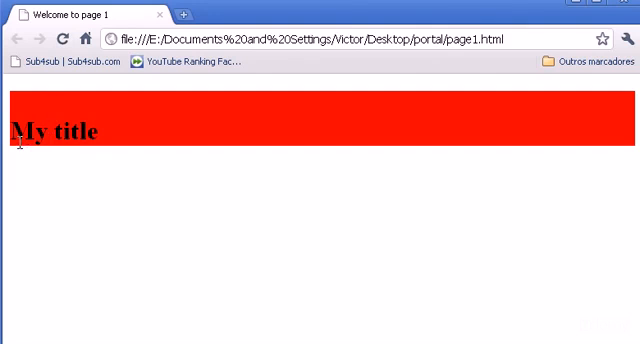
{"action": "mouse_move", "coordinate": [60, 116]}
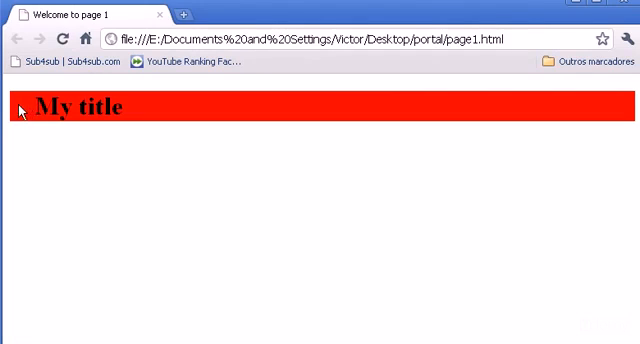
{"action": "mouse_move", "coordinate": [172, 162]}
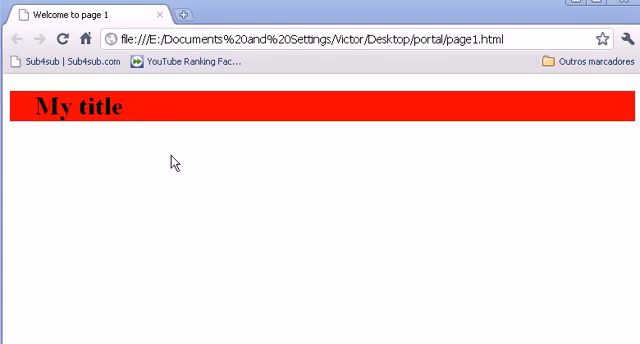
{"action": "mouse_move", "coordinate": [288, 160]}
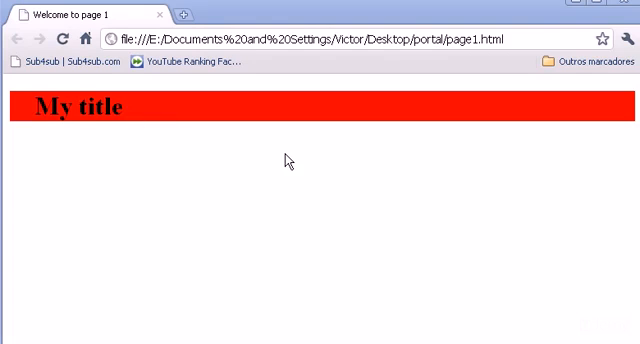